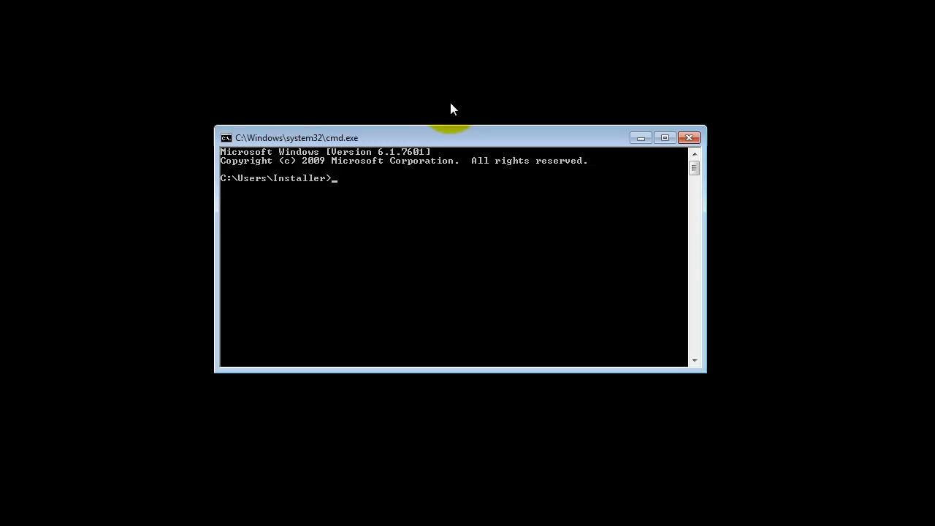
Run uedit32 from Command Prompt with no arguments, starting UltraEdit without a file
text(ued)
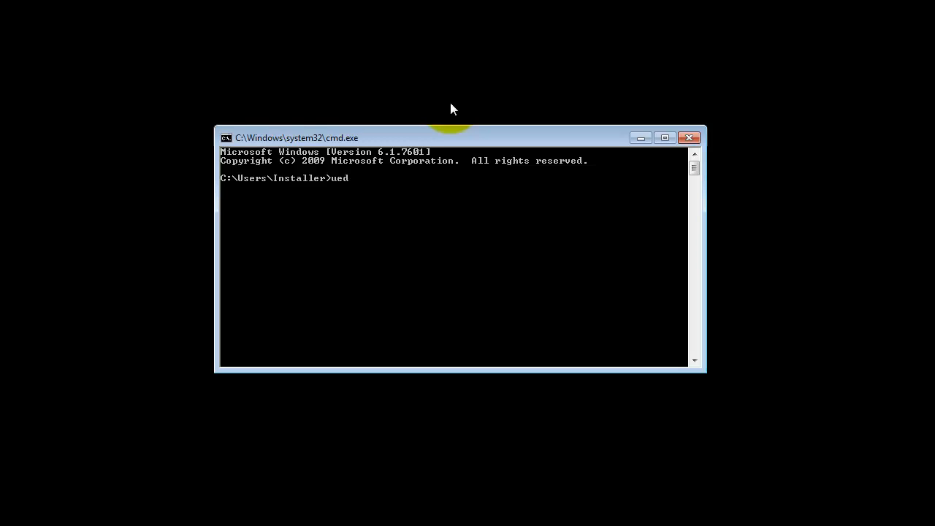
text(it32)
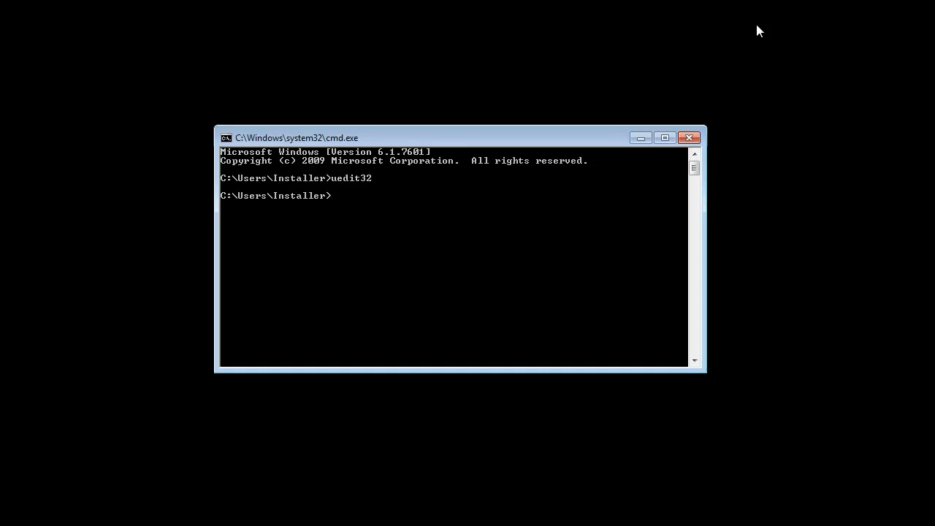
Launch UltraEdit from Command Prompt with c:\prj\help\compiler.html as the file argument
text(uedit32)
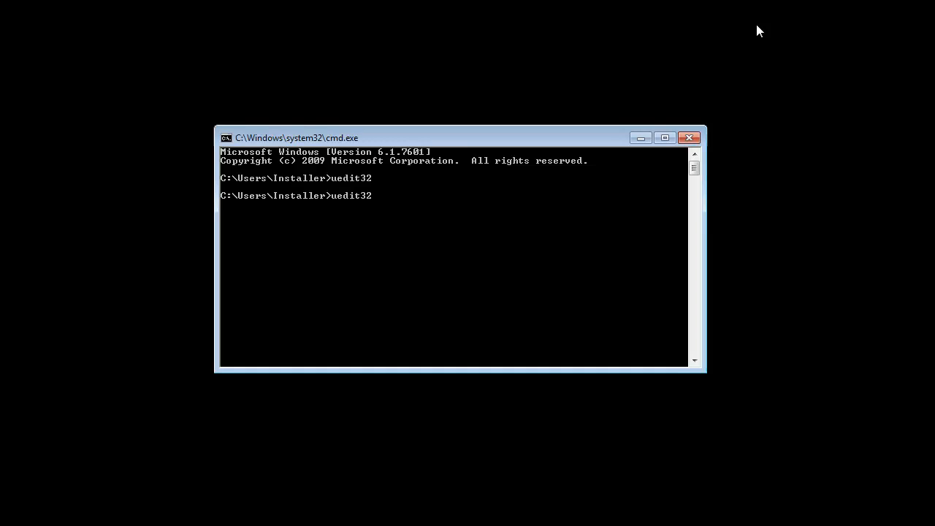
text(c:\prj)
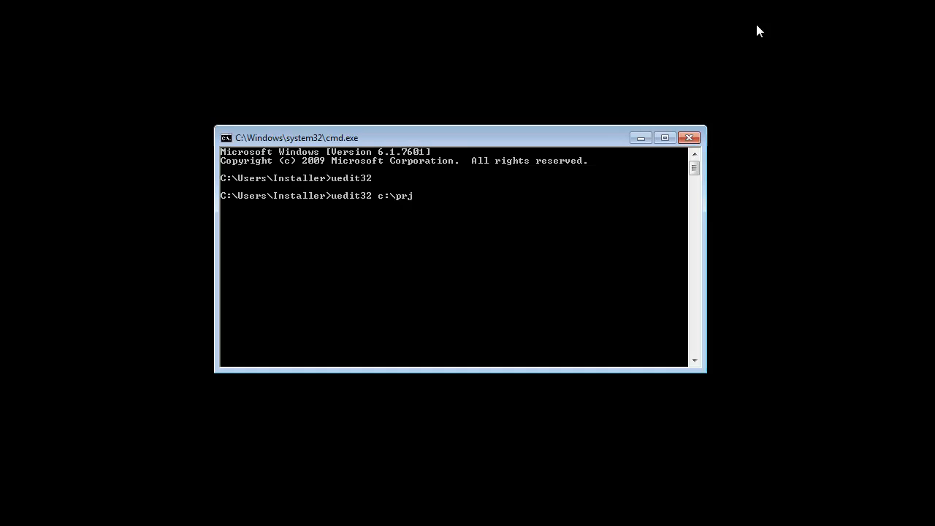
text(\help\c)
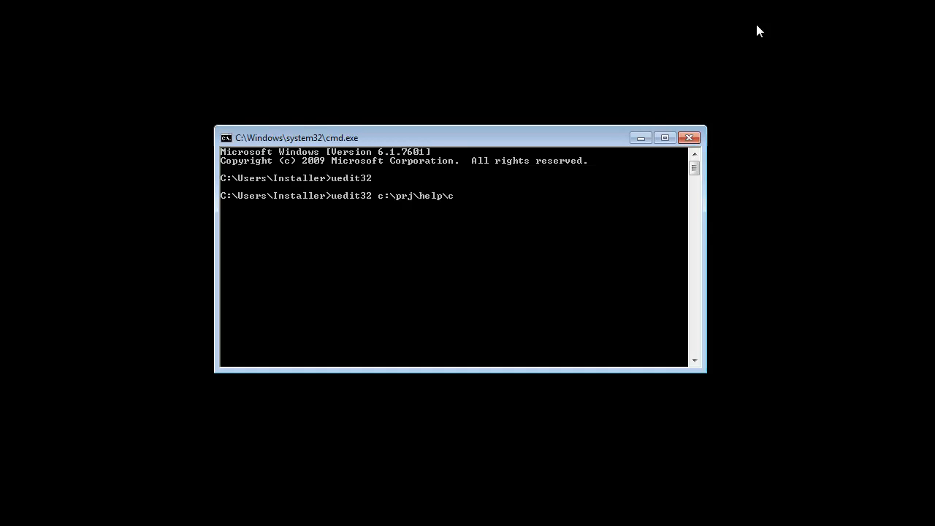
text(ompiler.)
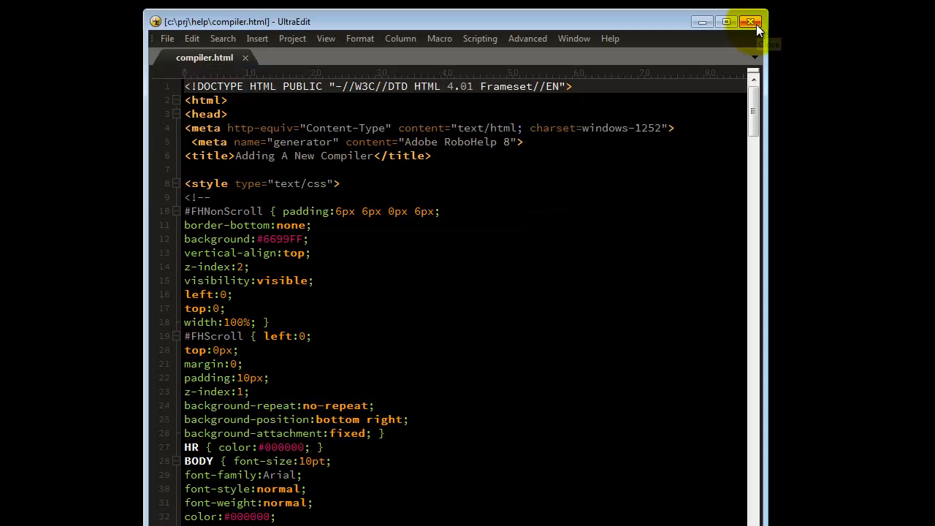
mouse_move(757, 22)
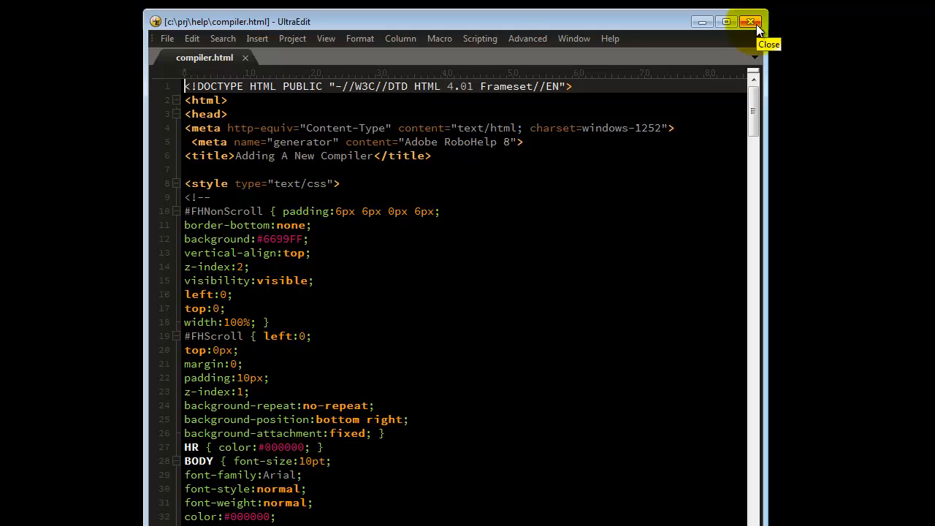
mouse_move(246, 66)
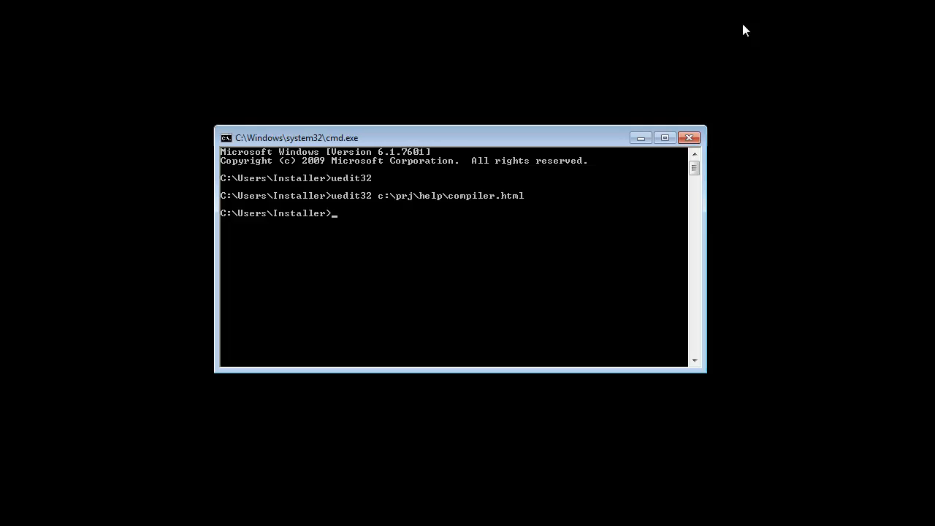
Run uedit32 c:\prj\help\compiler.html /s,e="c:\prj\scripts\help-cleanup.js" in Command Prompt
text(uedit32 c:\prj\help\compiler.html)
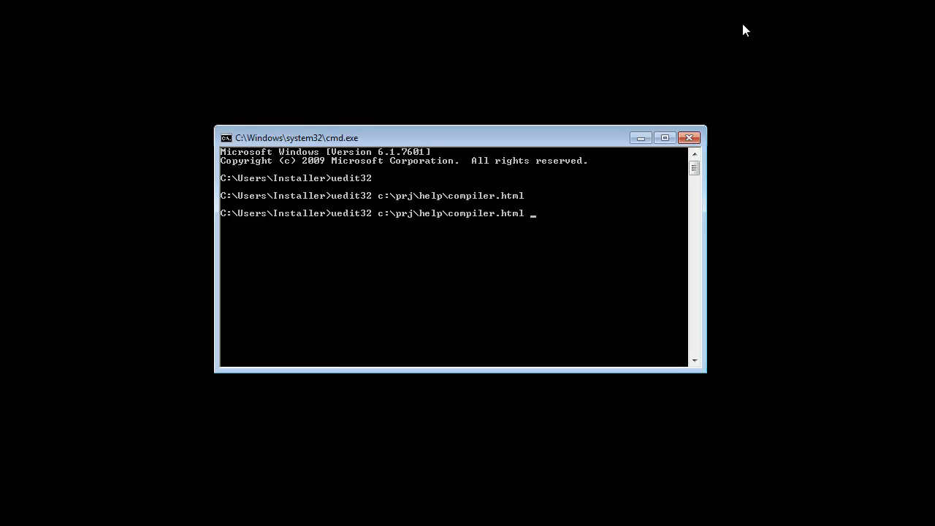
text(/)
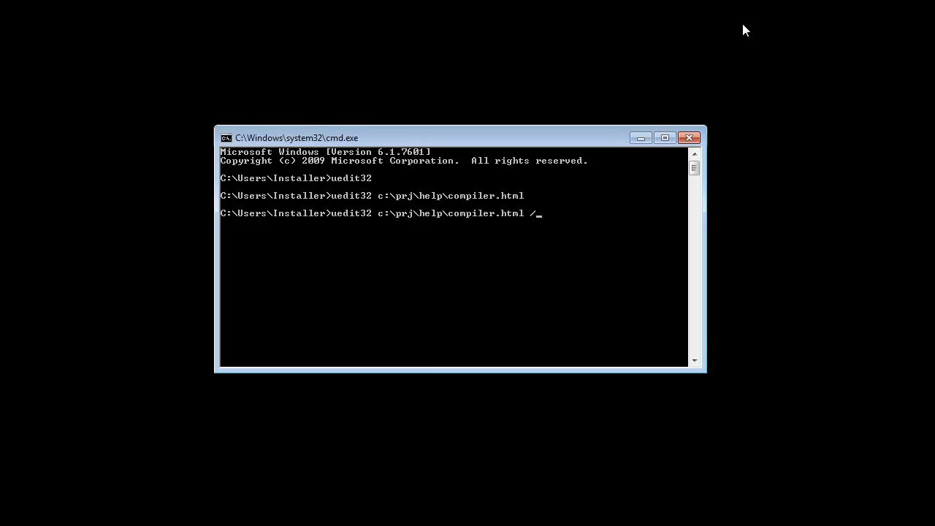
text(s)
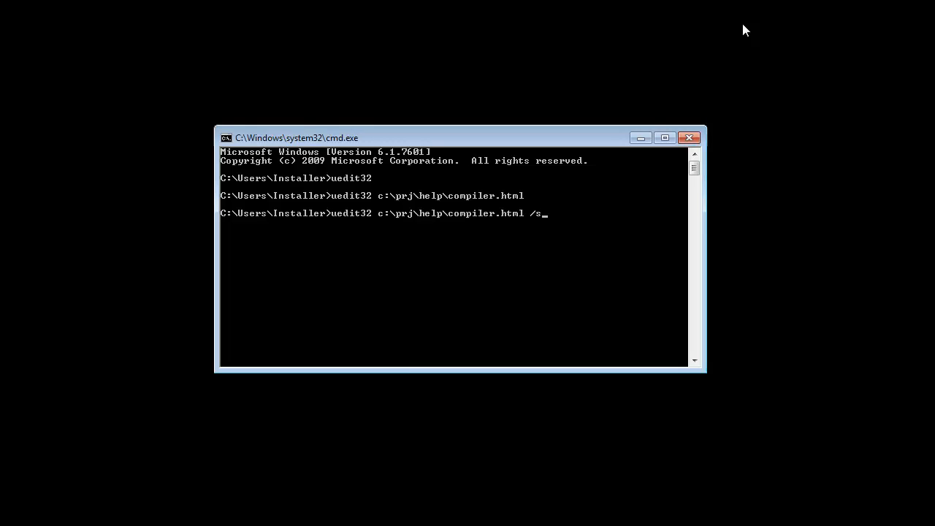
text(,e)
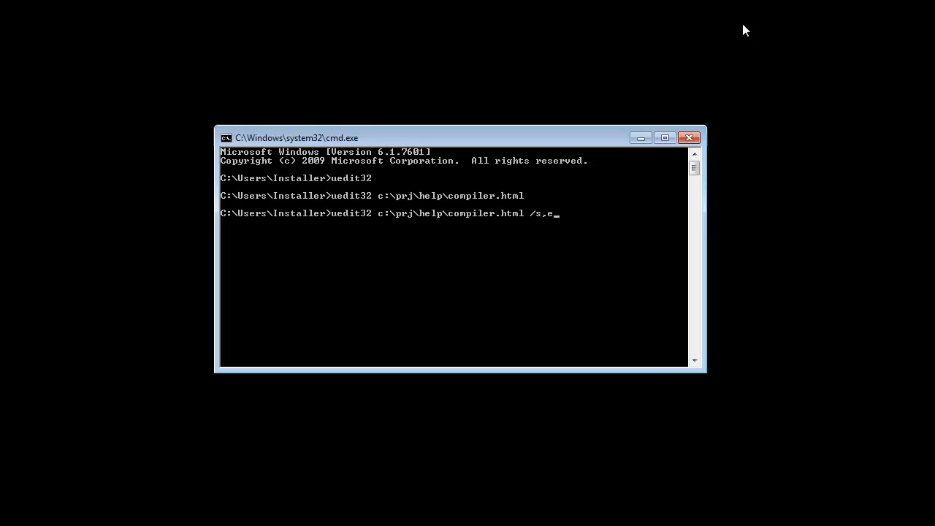
text(=)
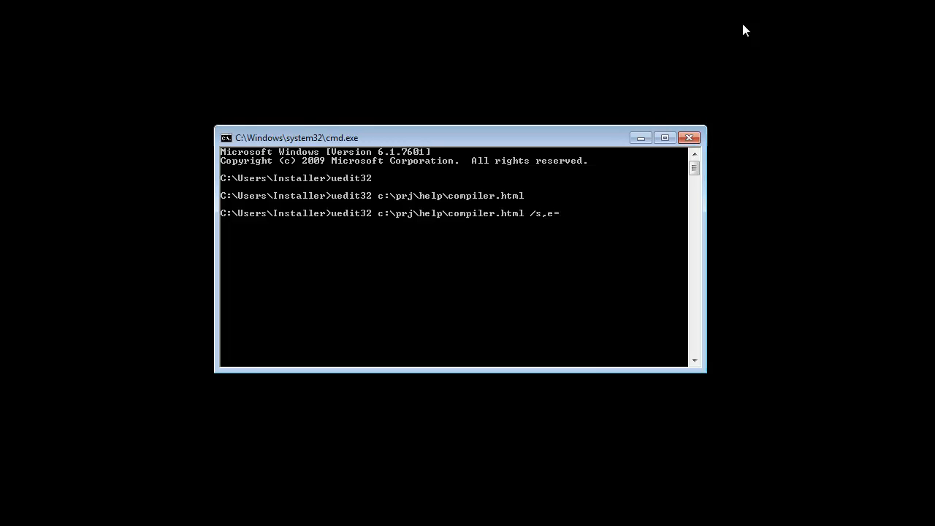
text(")
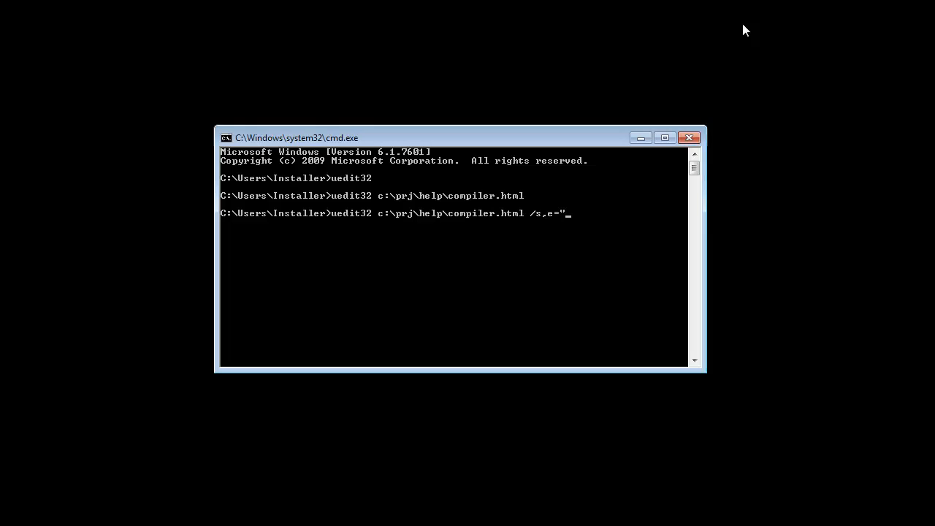
text(c:\)
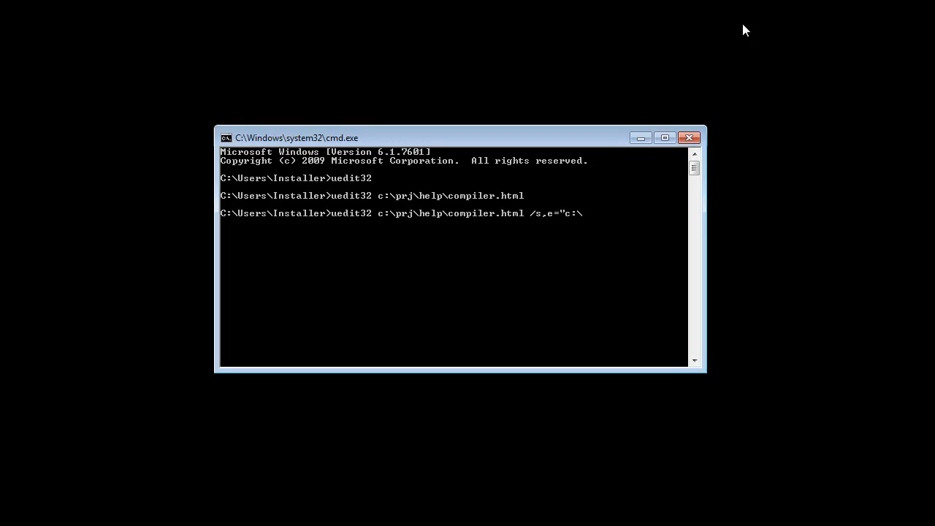
text(prj\sc)
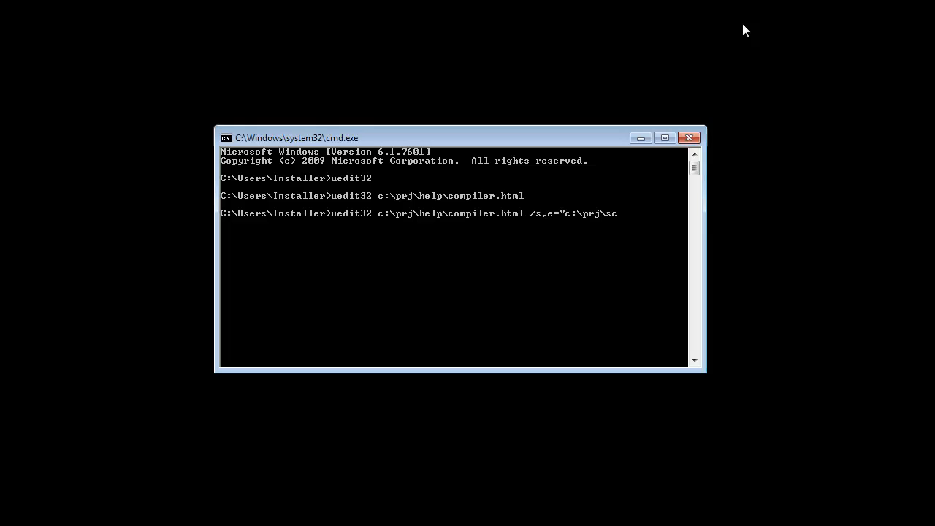
text(ripts)
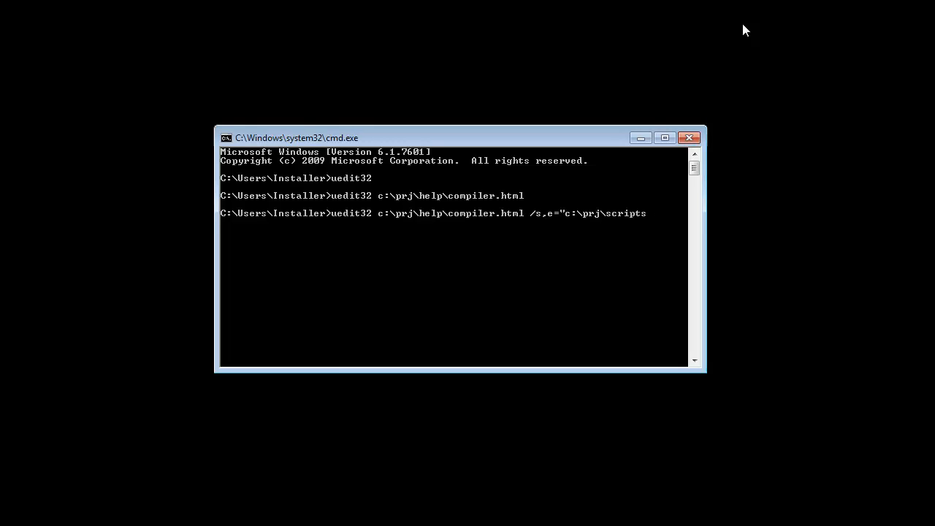
text(\)
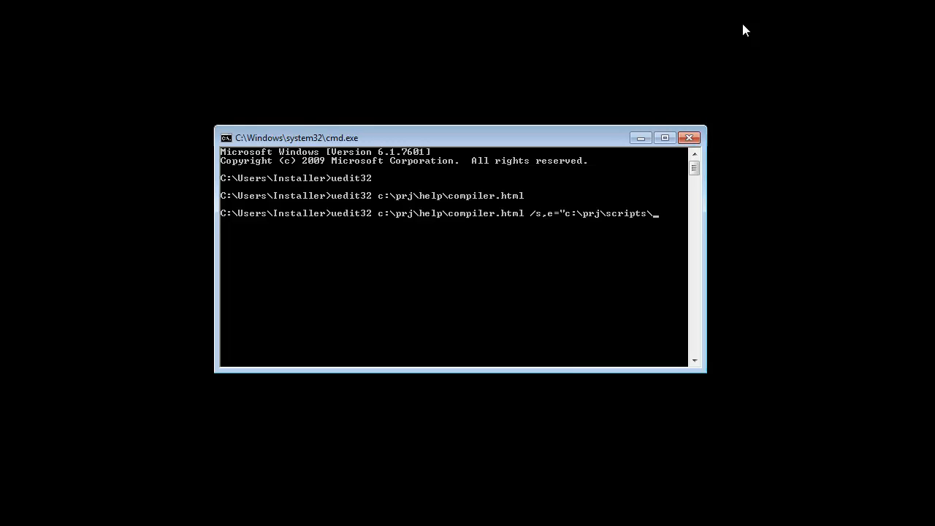
text(help)
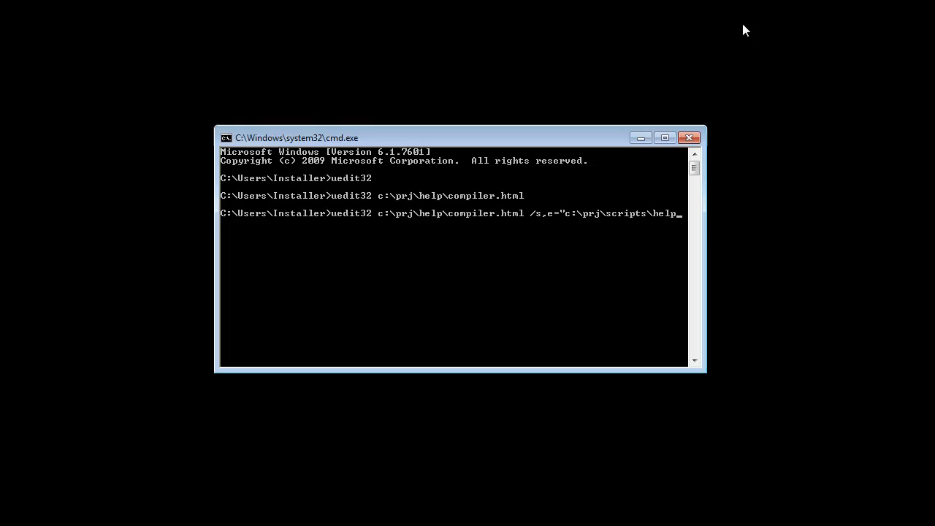
text(-cleanu)
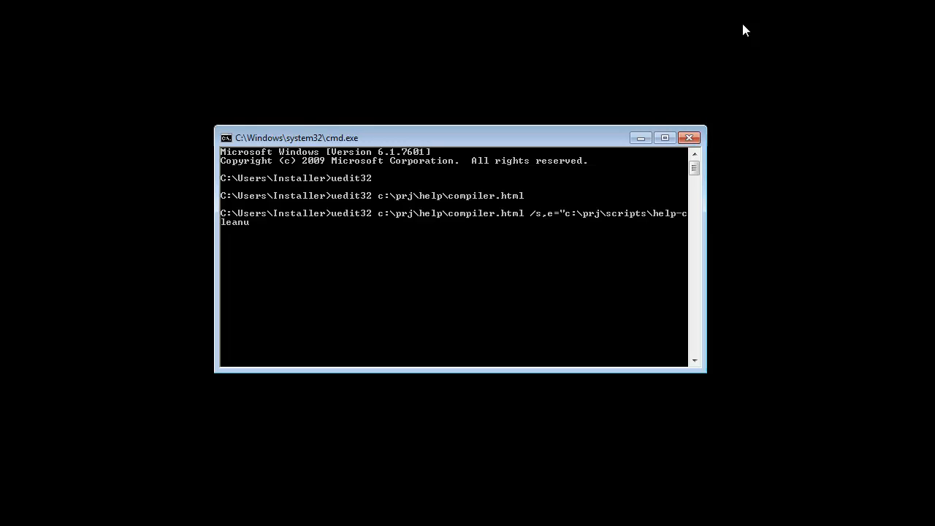
text(p.js")
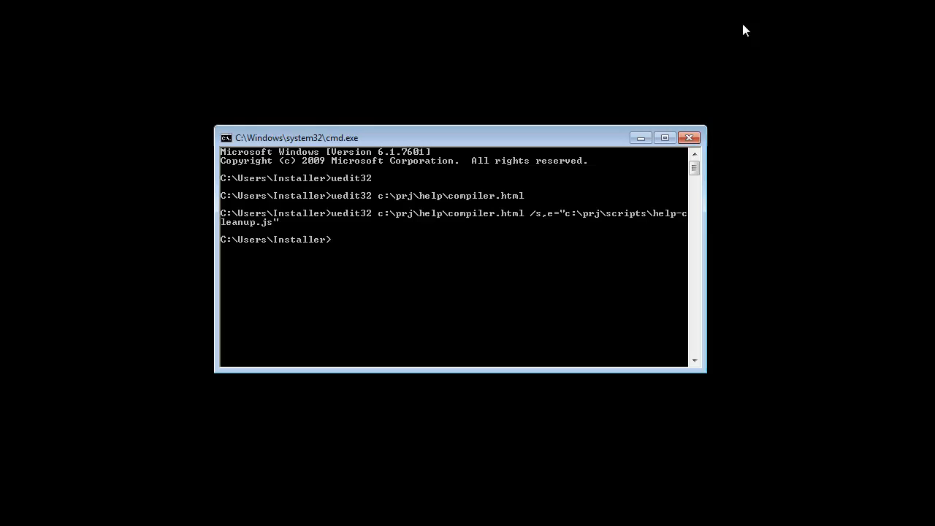
Run uedit32 c:\prj\help\Advanced.html /m,e="c:\prj\macros\del-headers.mac" in Command Prompt
text(uedit32 c:)
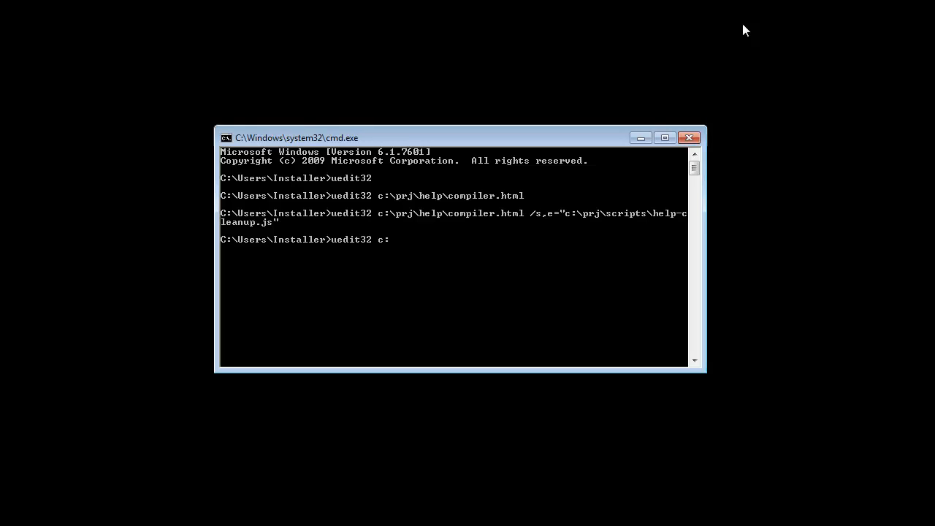
text(\prj\help\A)
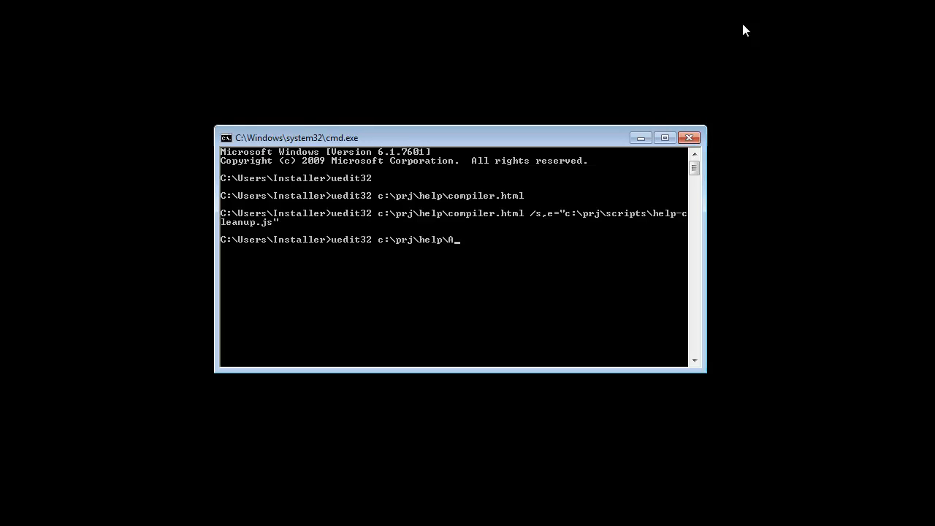
text(dvanced.html)
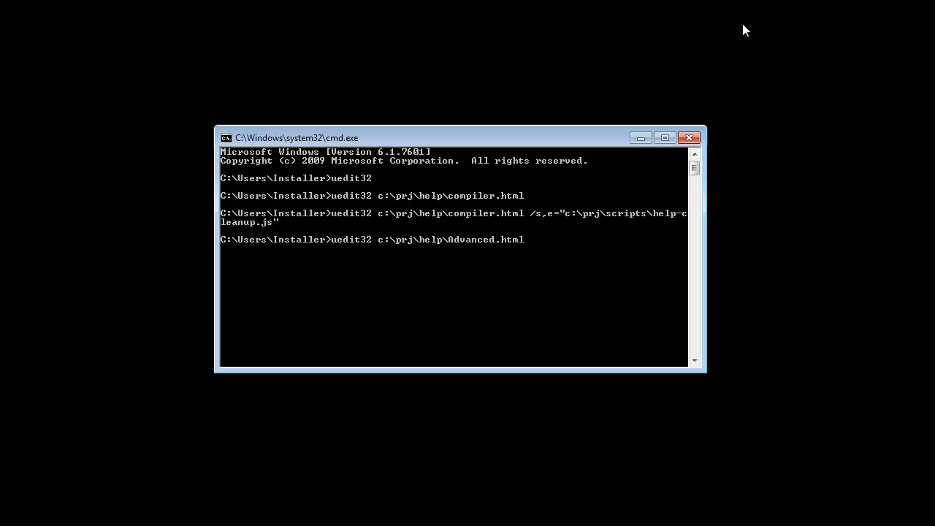
text(/m)
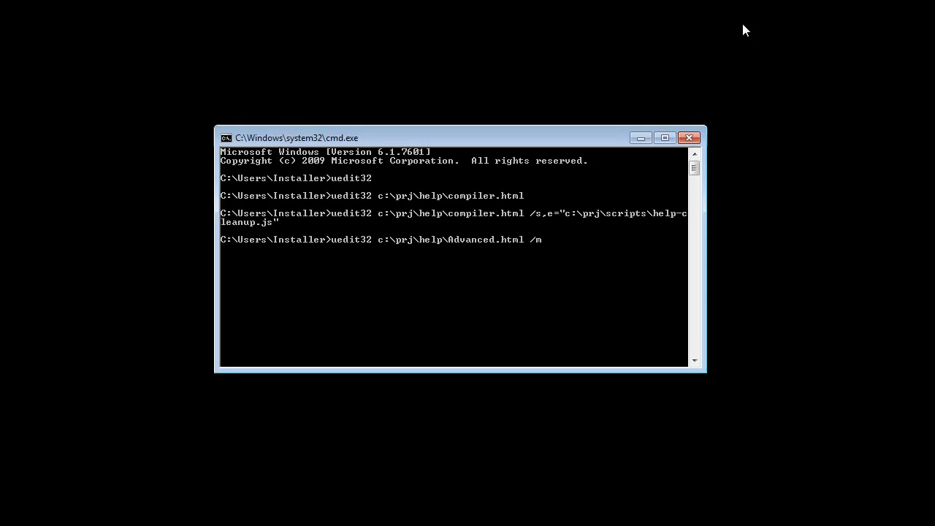
text(,e="c:)
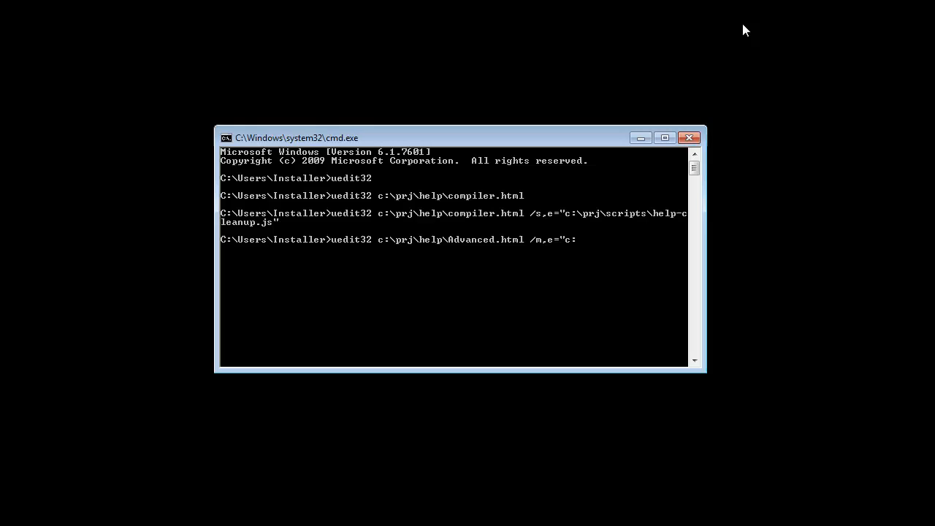
text(prj\macros)
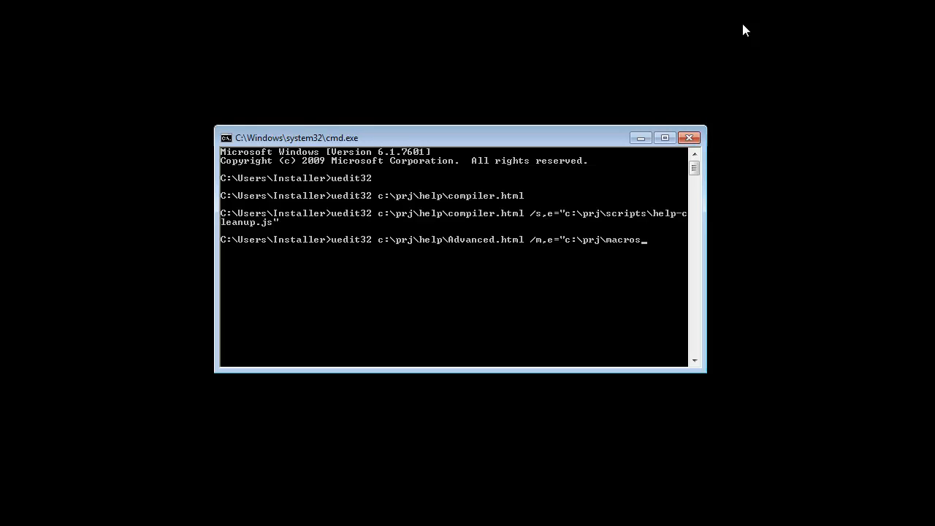
text(\del-headers.mac)
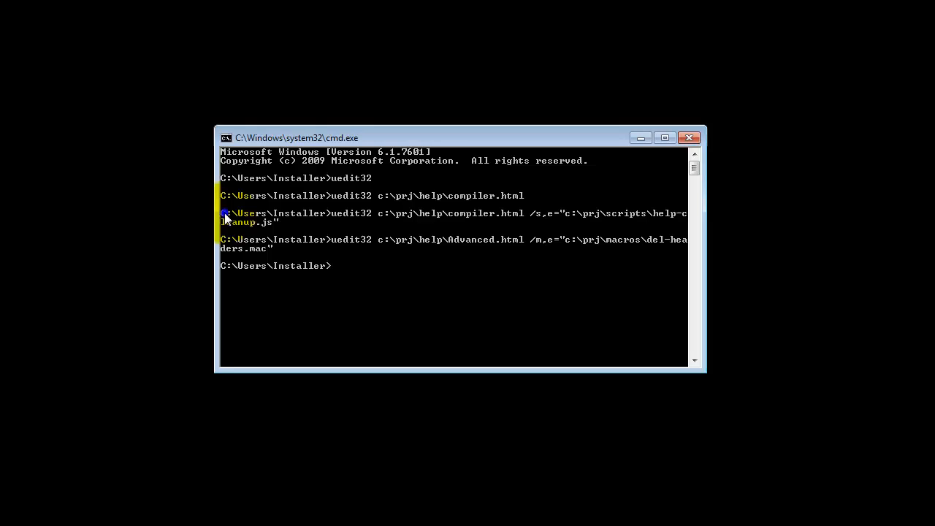
Copy the compiler.html help-cleanup.js command from the console into a new UltraEdit file
right_click(226, 216)
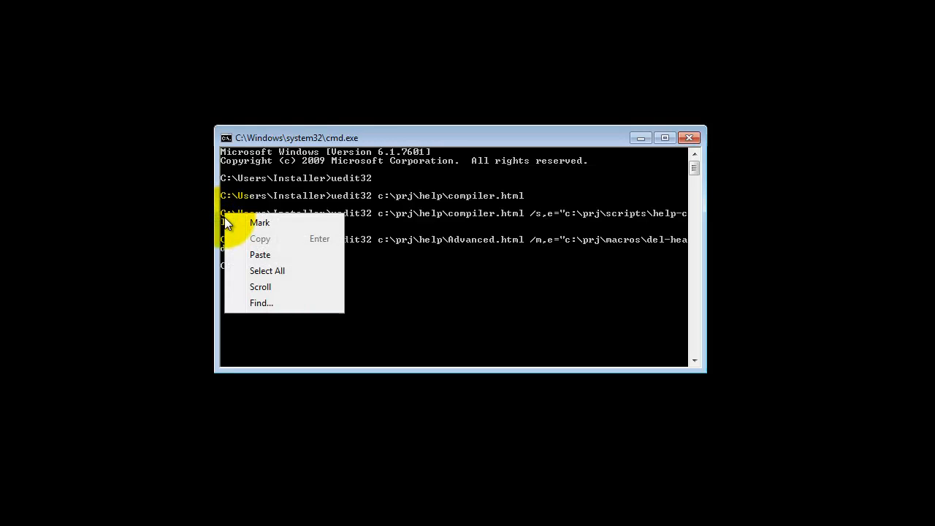
click(260, 222)
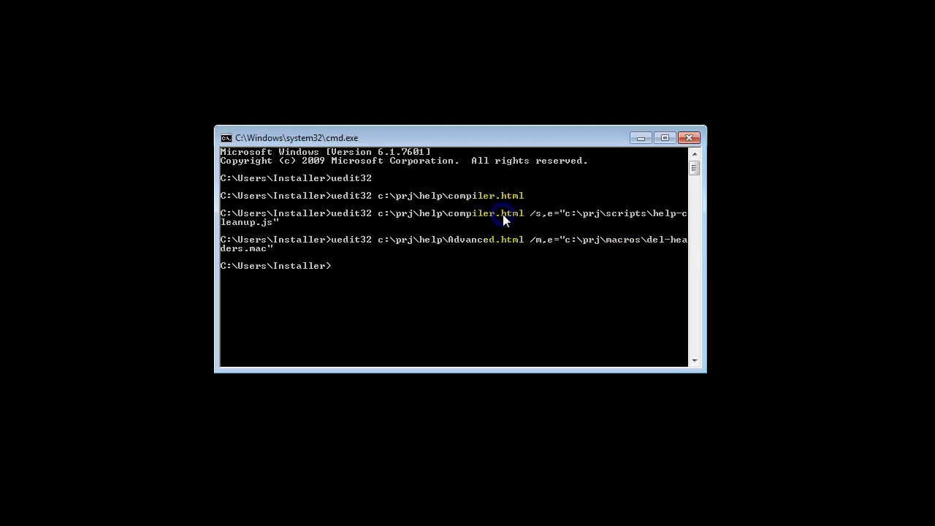
text(ued)
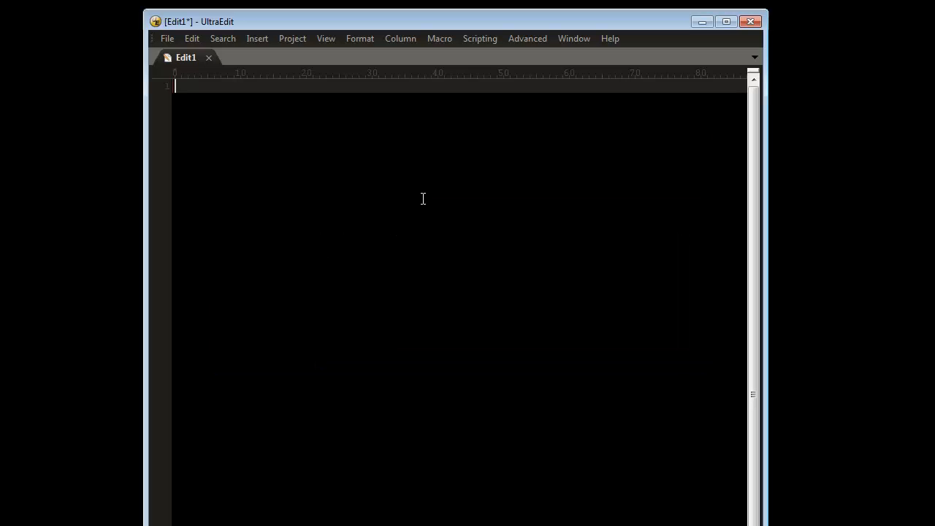
text(C:\Users\Installer>uedit32 c:\prj\help\compiler.html /s,e="c:\prj\scripts\help-cleanup.)
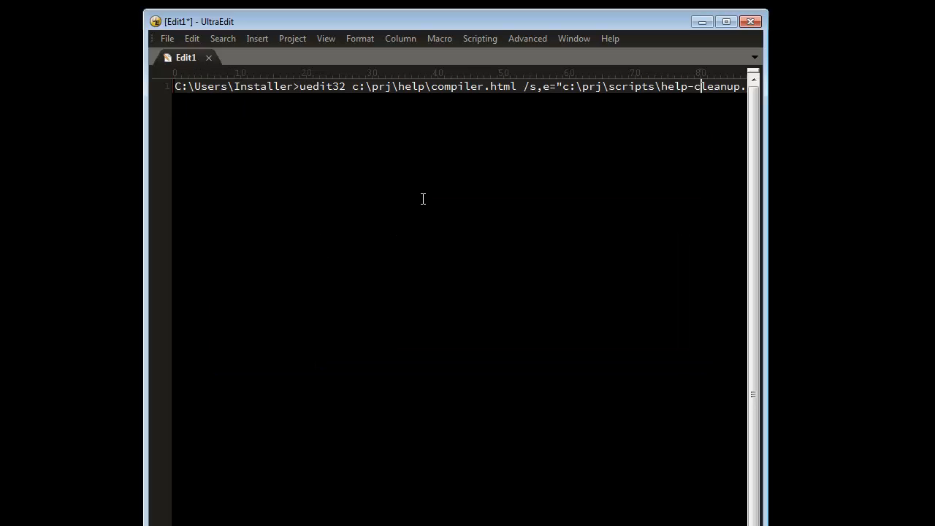
Save the new file as cleanup.bat in the c:\prj folder
click(166, 38)
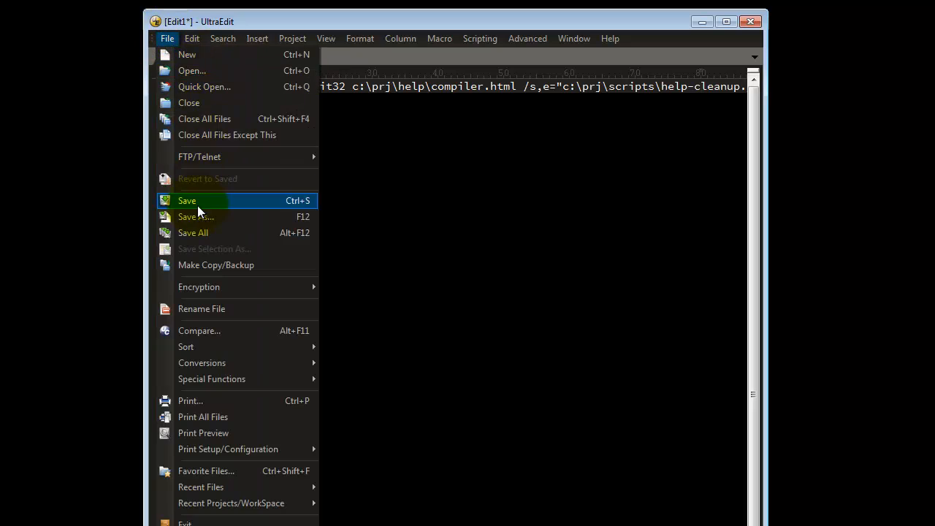
click(196, 216)
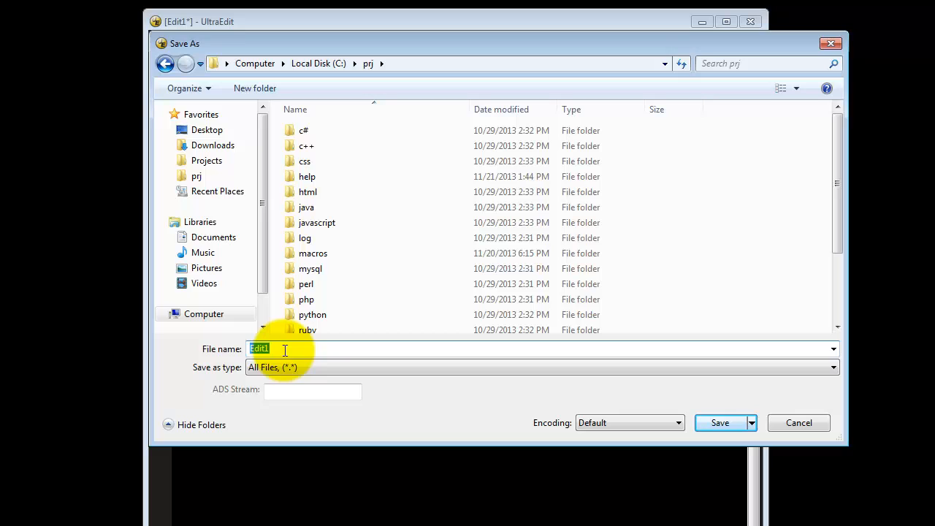
text(cleanup)
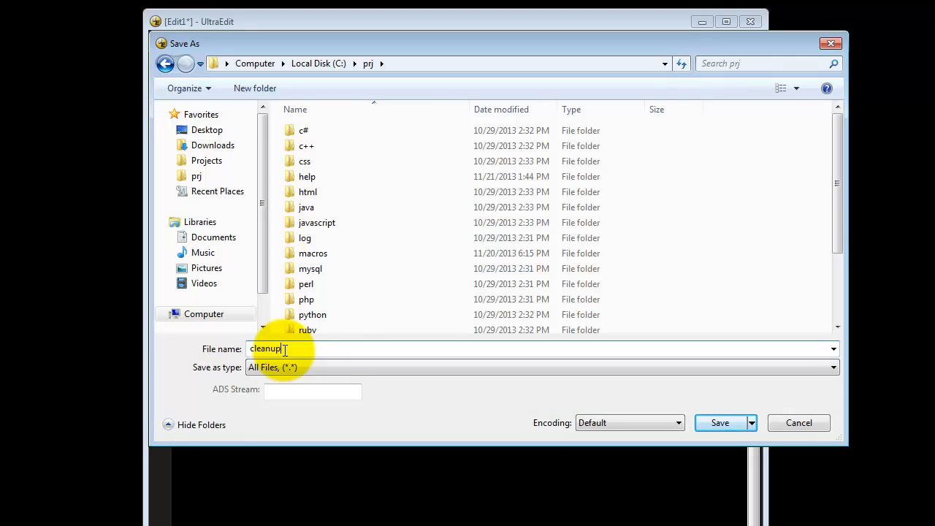
text(.bat)
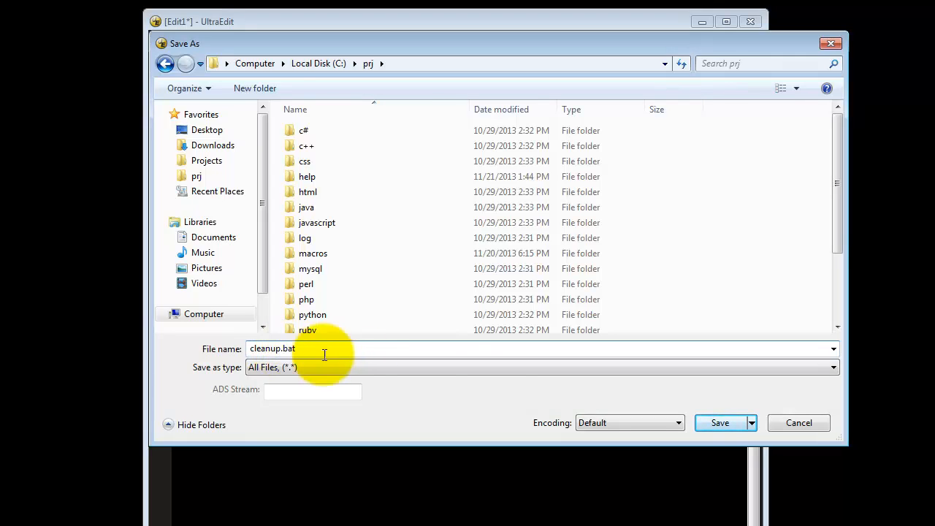
click(720, 423)
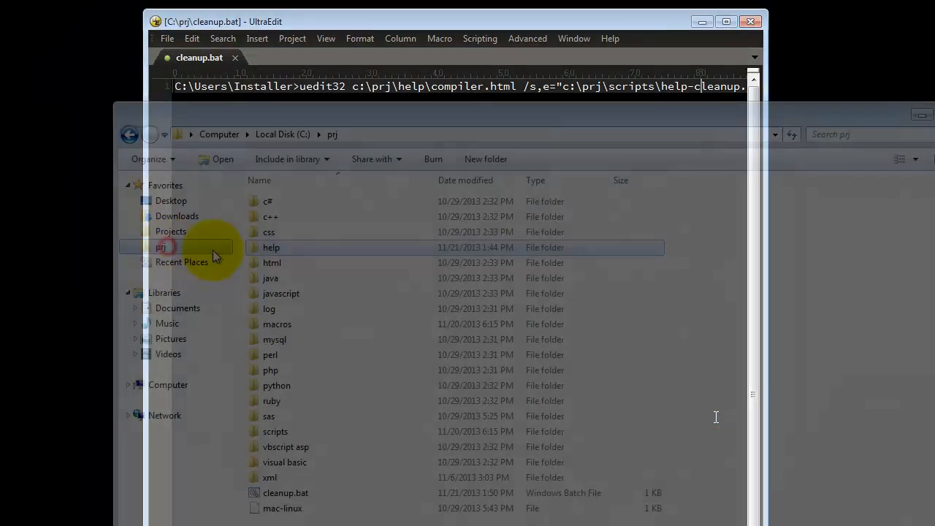
mouse_move(285, 493)
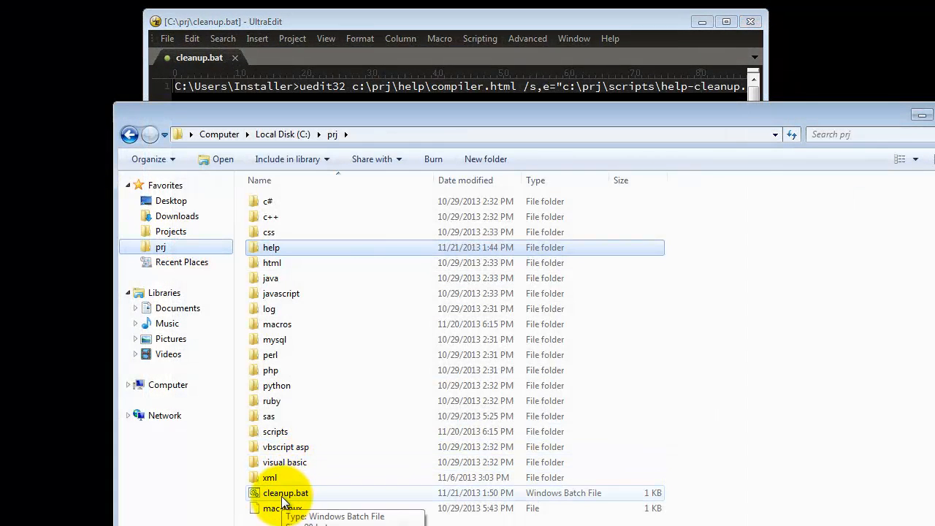